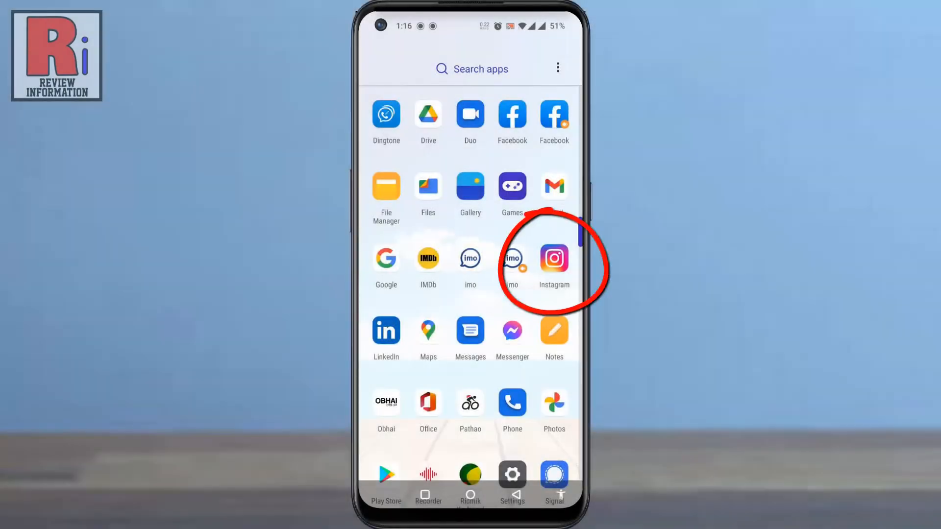
- Launch Instagram from the app drawer to reach the home feed
left_click(553, 260)
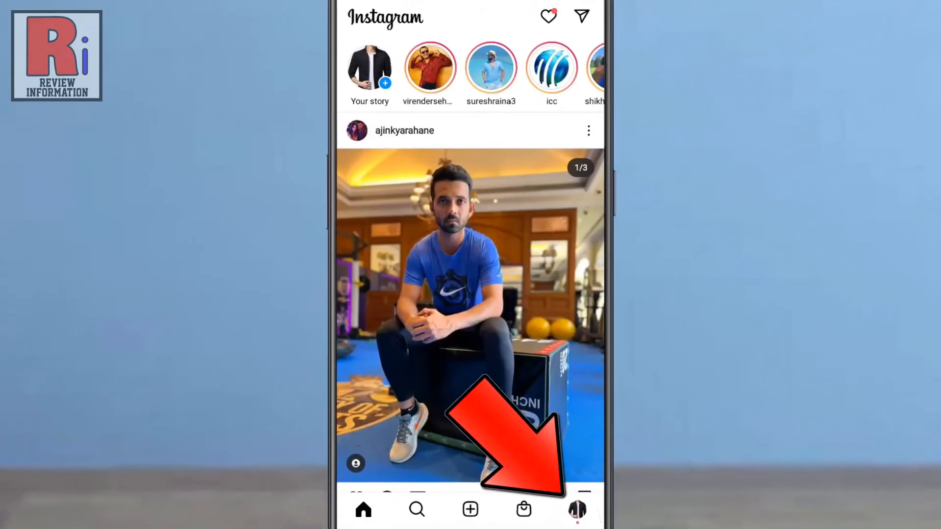
- Go to the account's own profile and open Edit profile
left_click(577, 509)
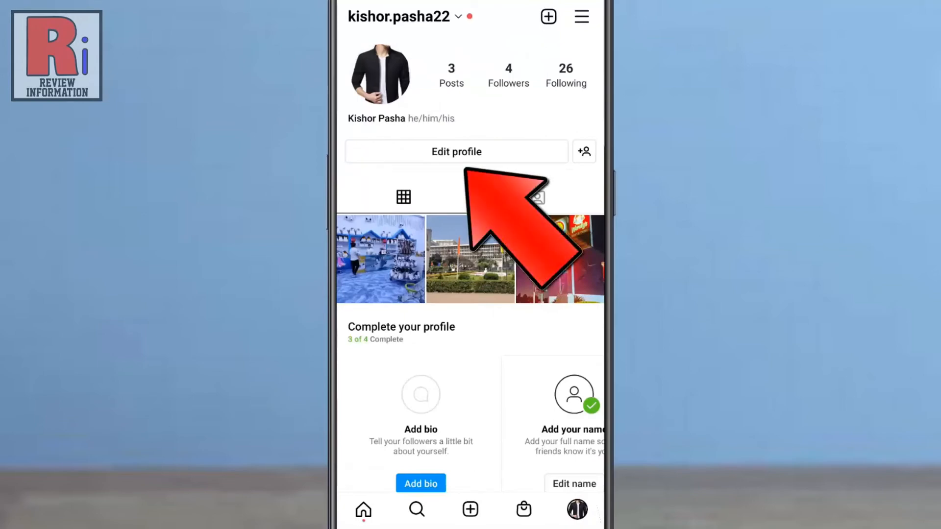
left_click(457, 151)
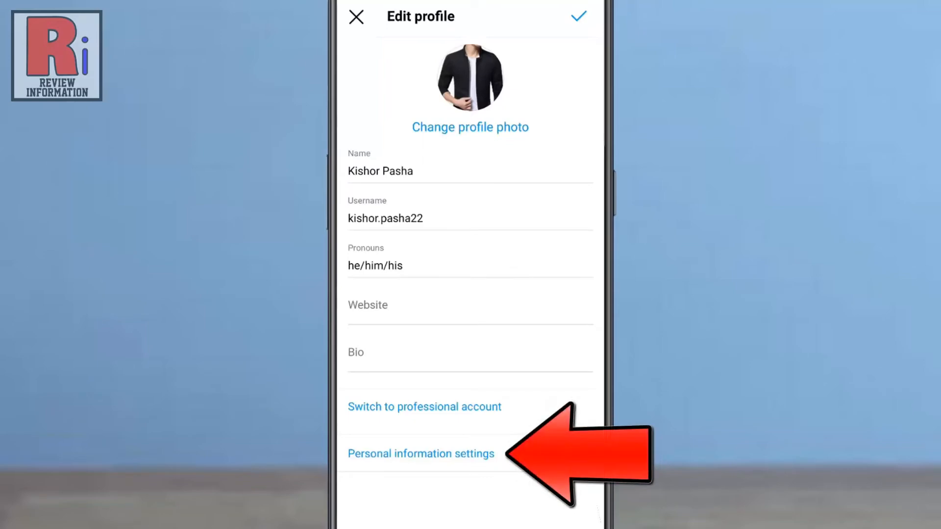
- Open Personal information settings and enter a Gmail address in the change-email field
left_click(420, 454)
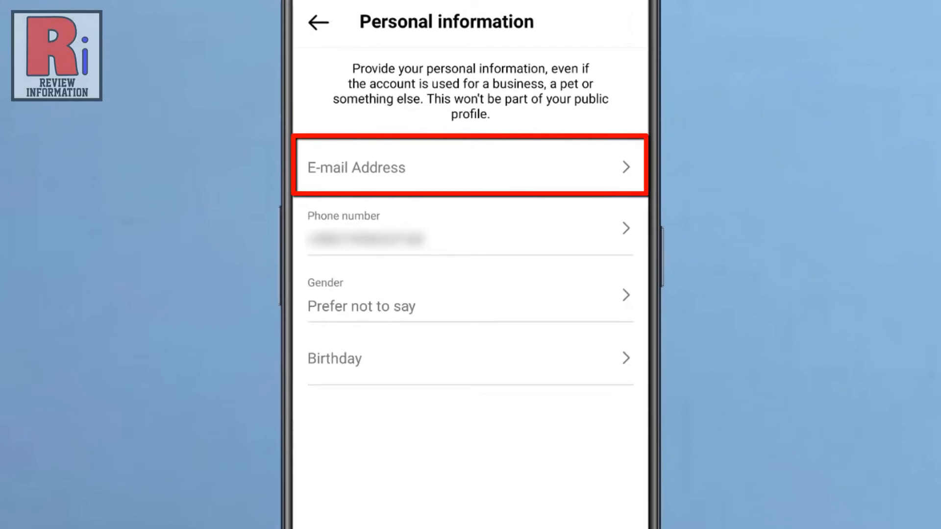
left_click(470, 166)
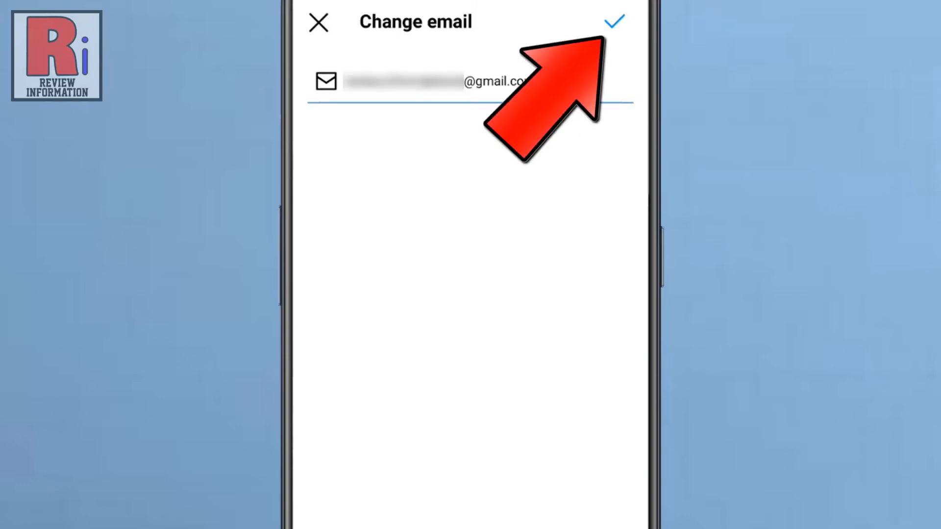
left_click(612, 22)
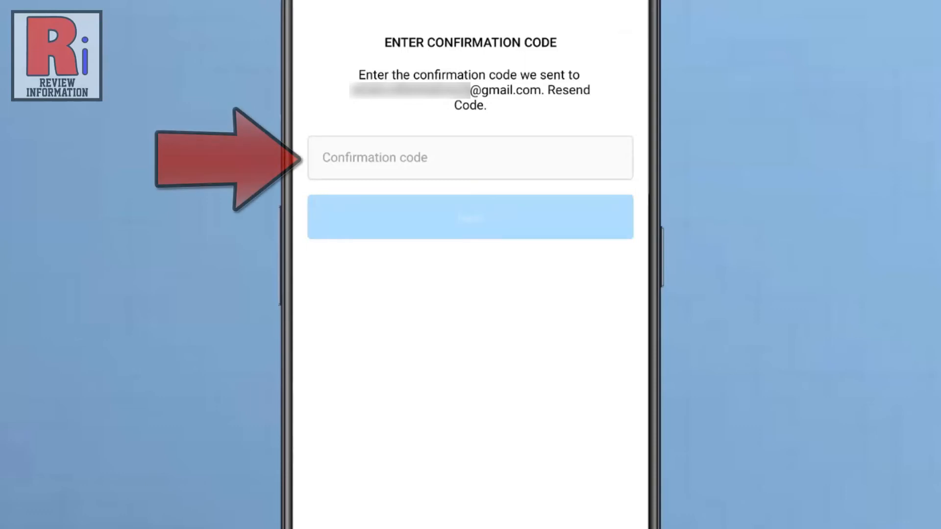
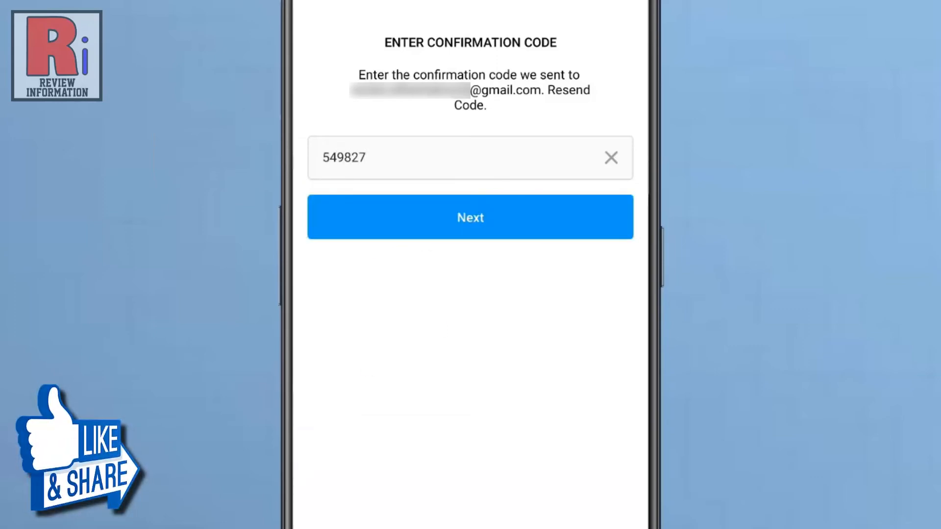
left_click(470, 218)
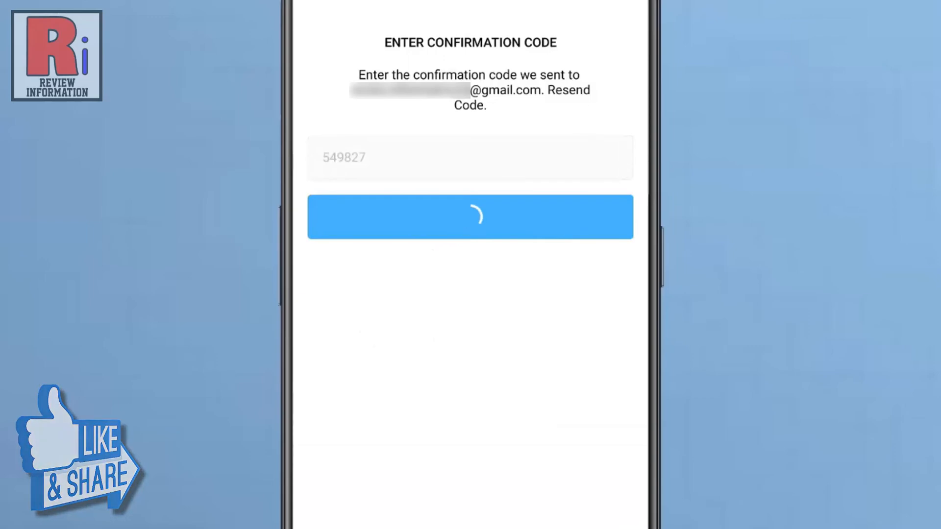
left_click(470, 217)
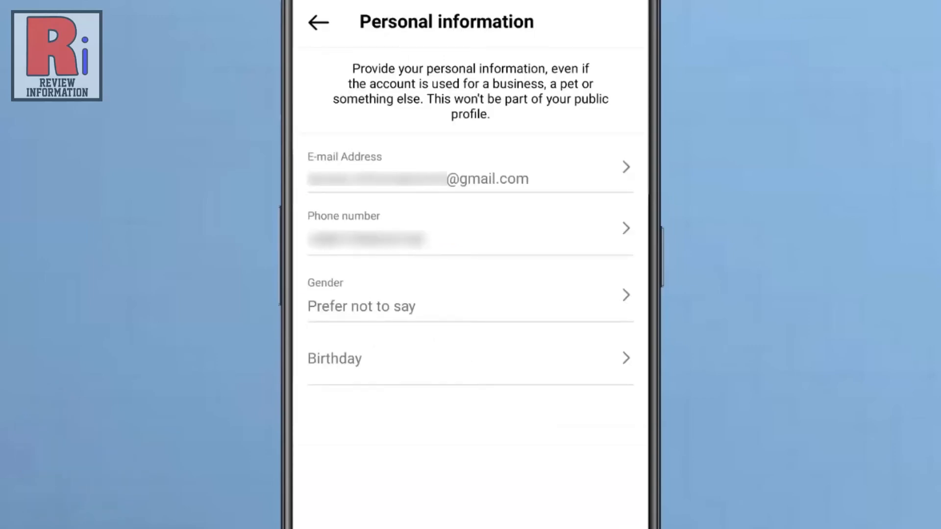